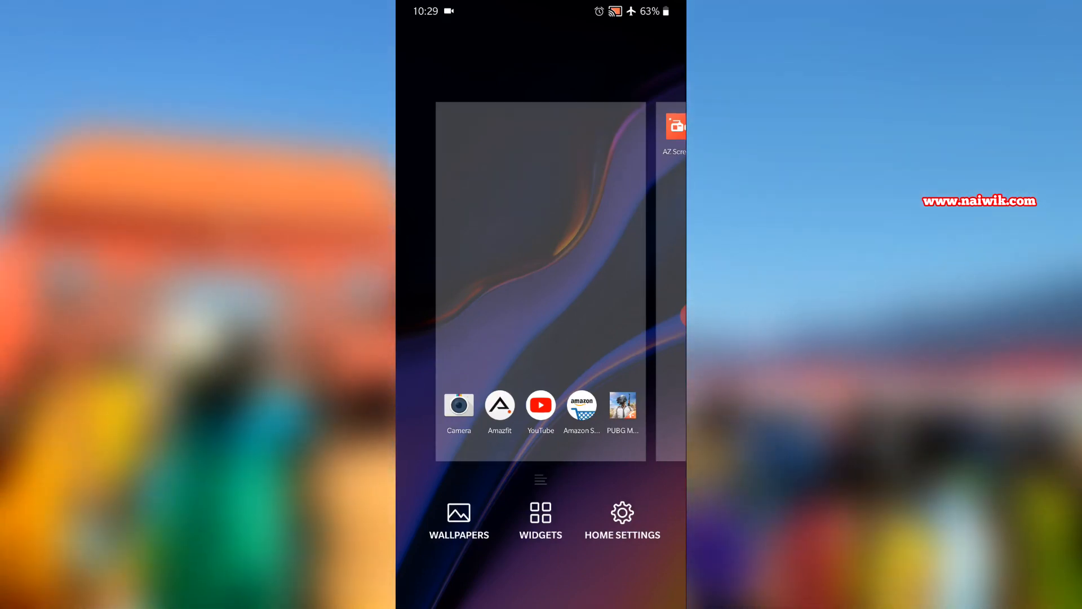
Switch on Hide icon labels in Home Settings so icons show no names
{"action": "left_click", "coordinate": [622, 520]}
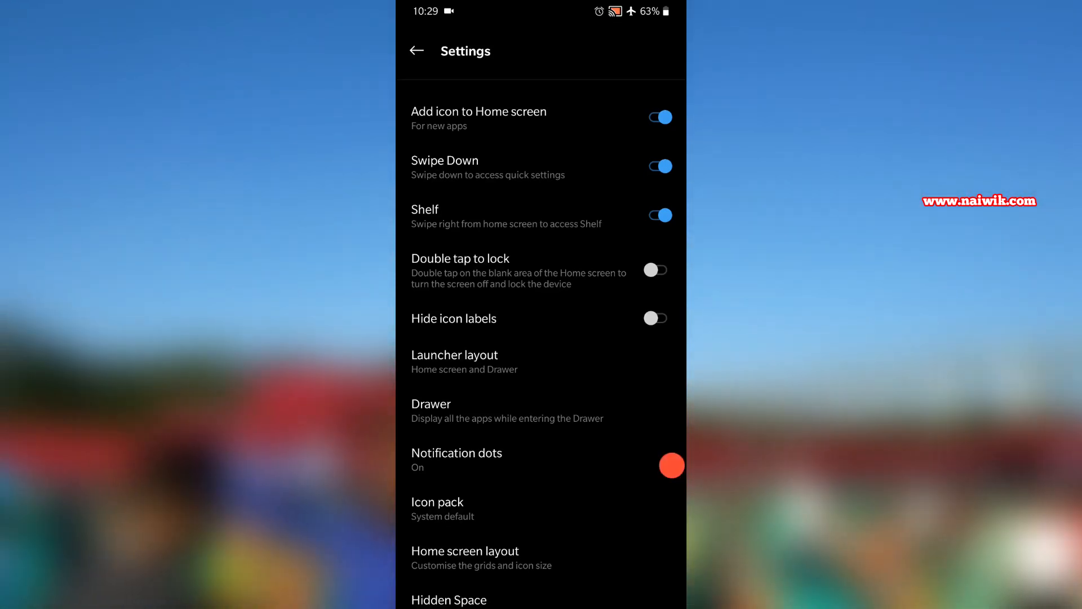
{"action": "left_click", "coordinate": [654, 318]}
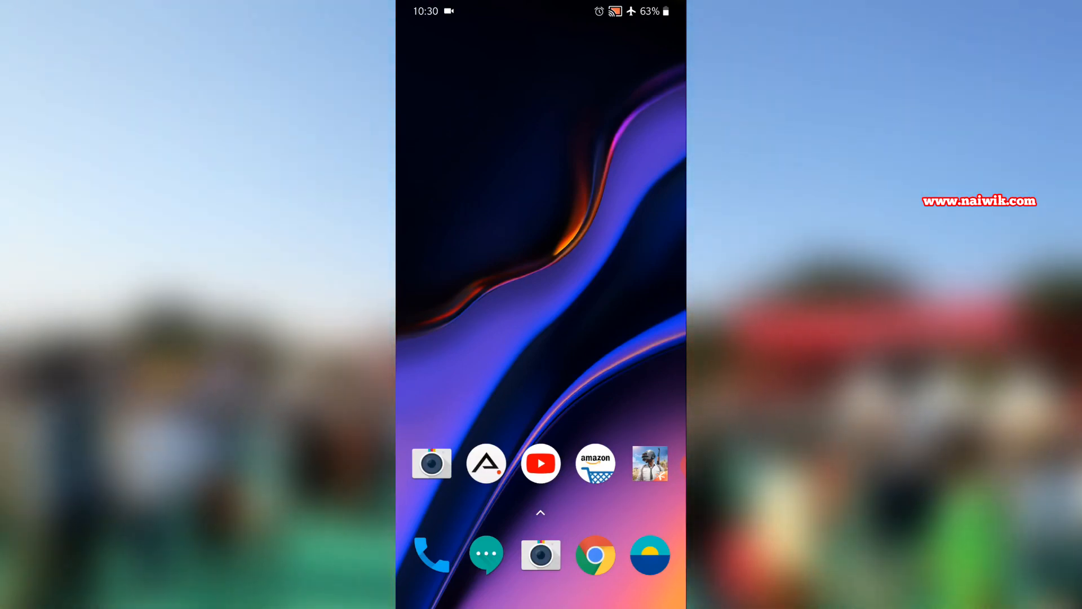
Switch off Hide icon labels in Home Settings to restore icon names
{"action": "left_click", "coordinate": [540, 276]}
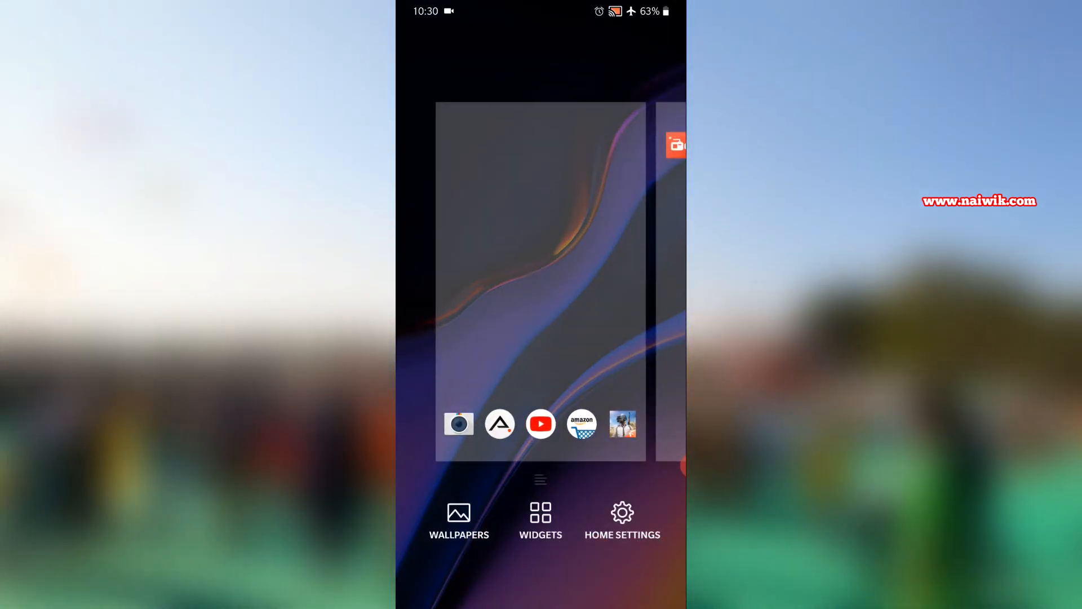
{"action": "left_click", "coordinate": [622, 521]}
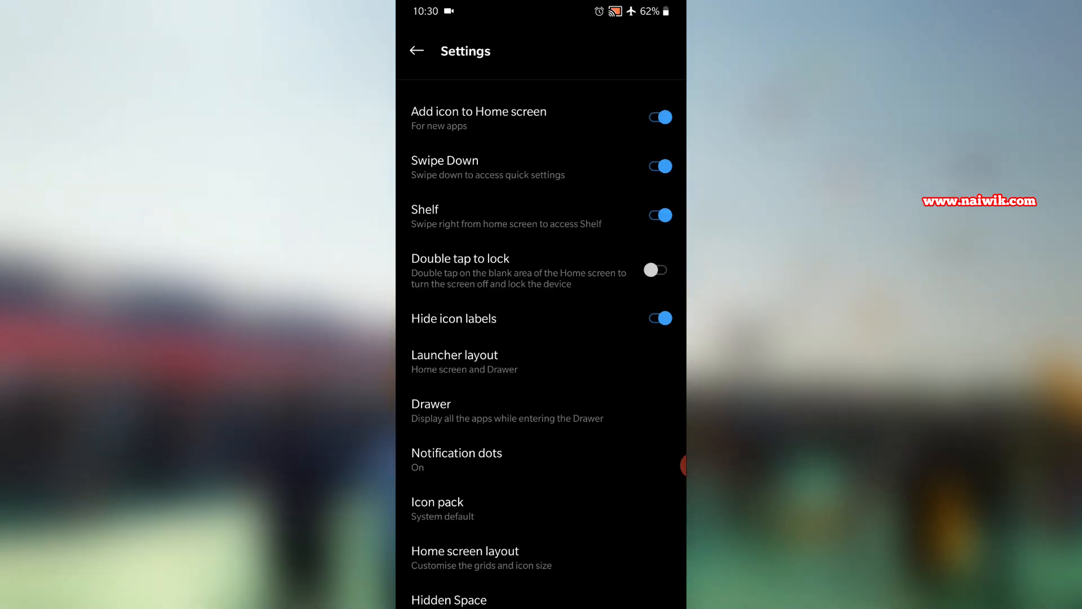
{"action": "left_click", "coordinate": [416, 50]}
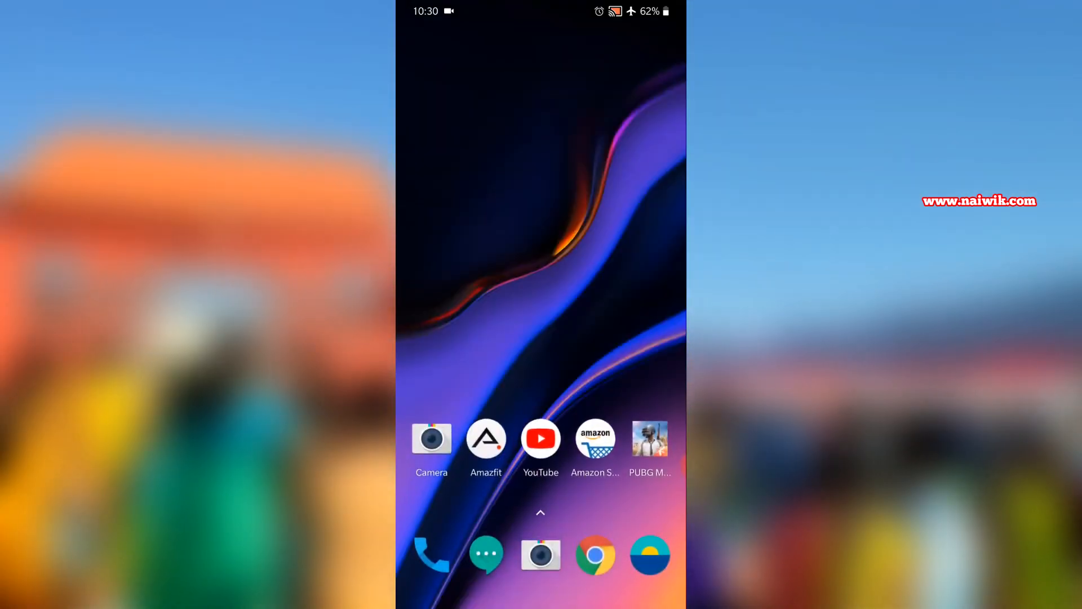